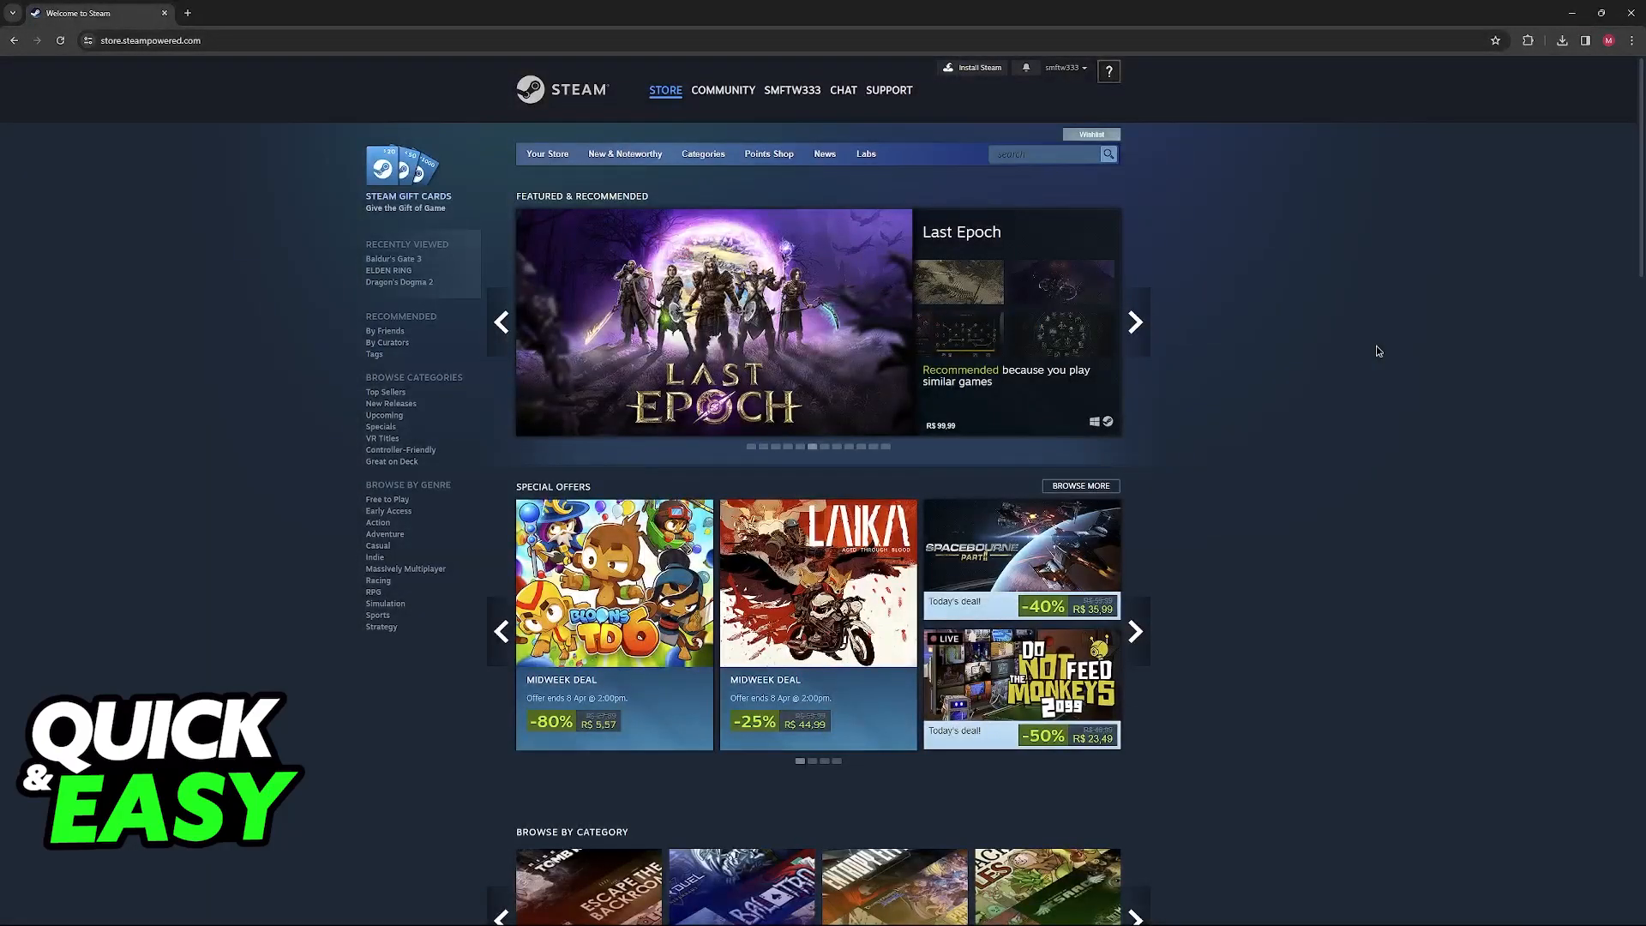
- Find ARK: Survival Ascended under Top Sellers and get it into the cart (R$220,00)
left_click(1133, 322)
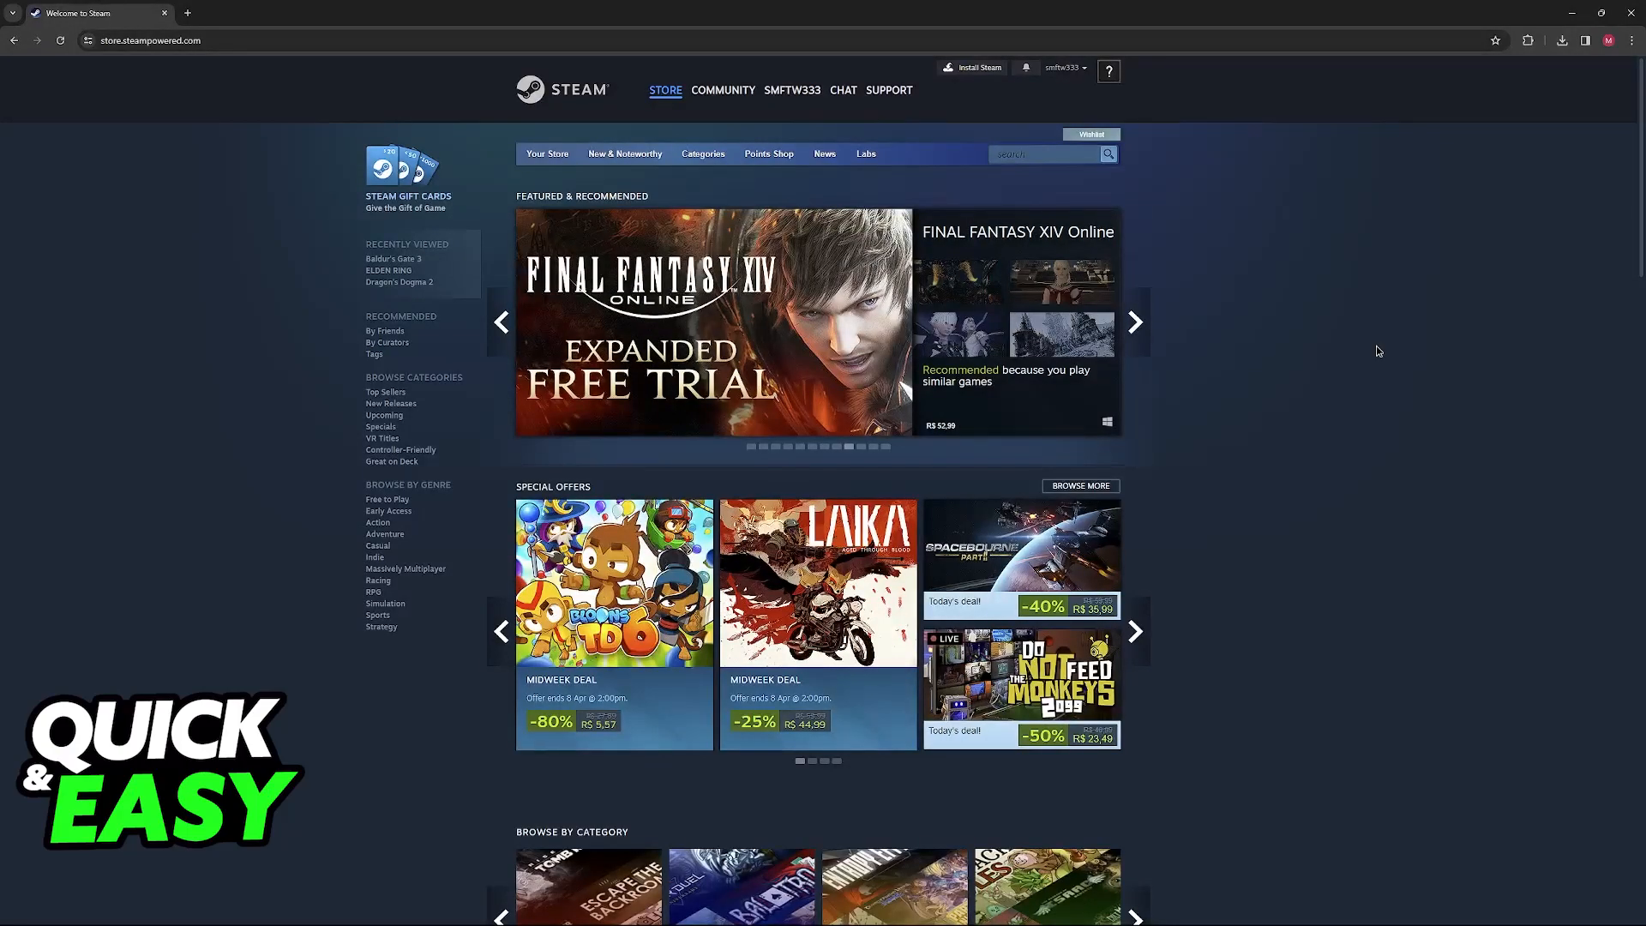
scroll("down", 3)
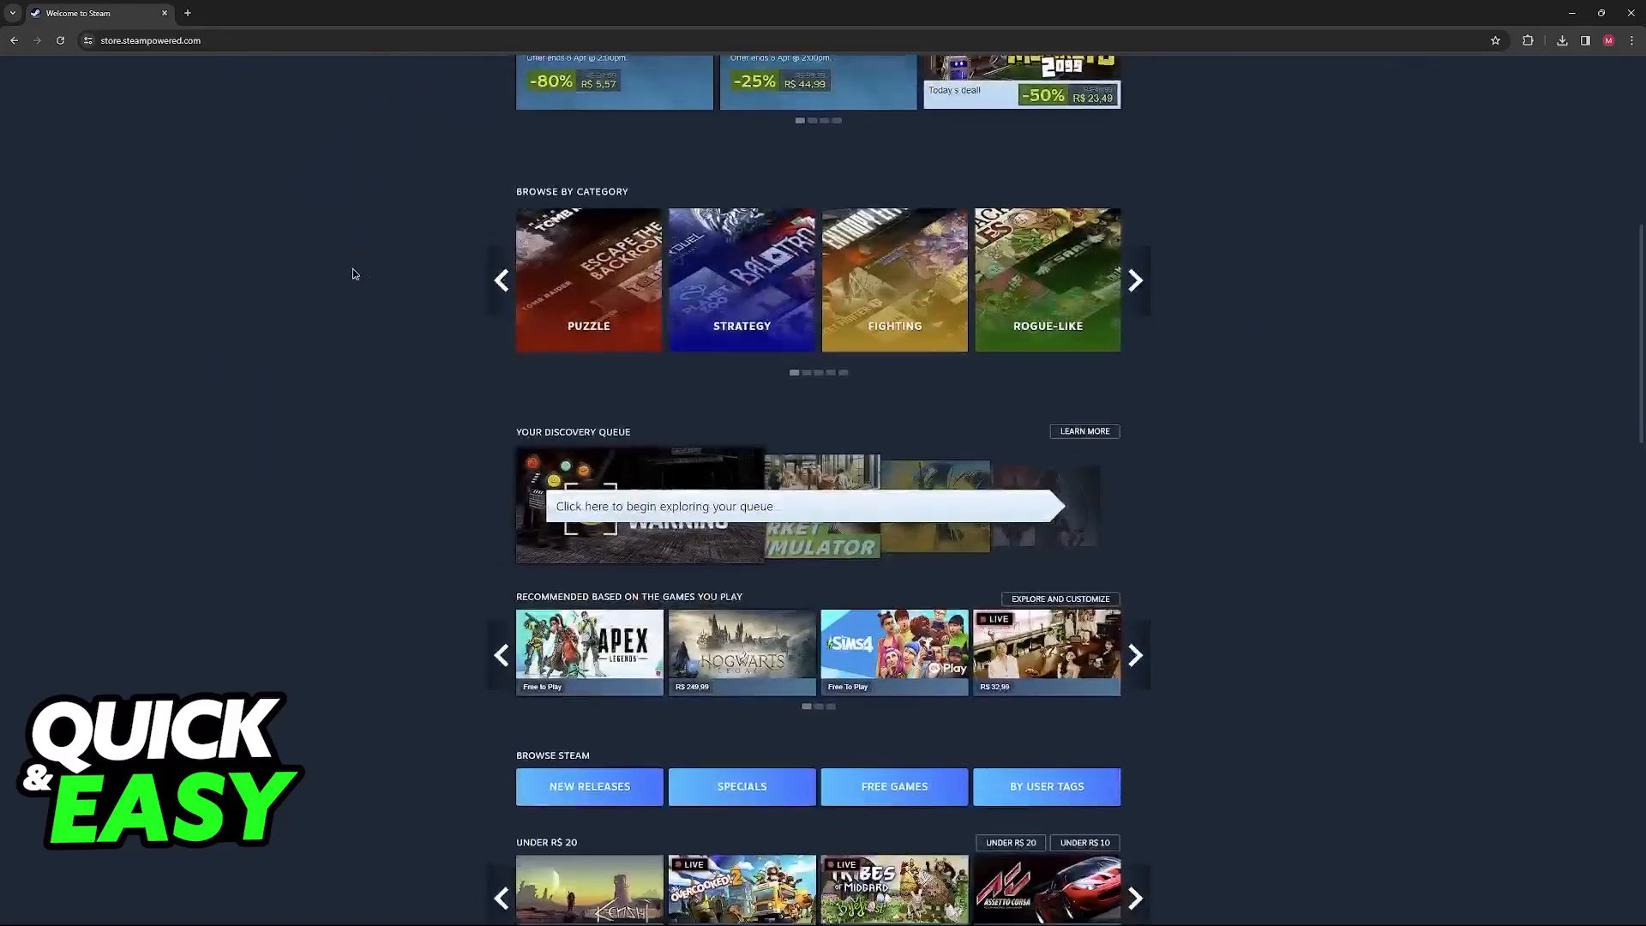
scroll("down", 3)
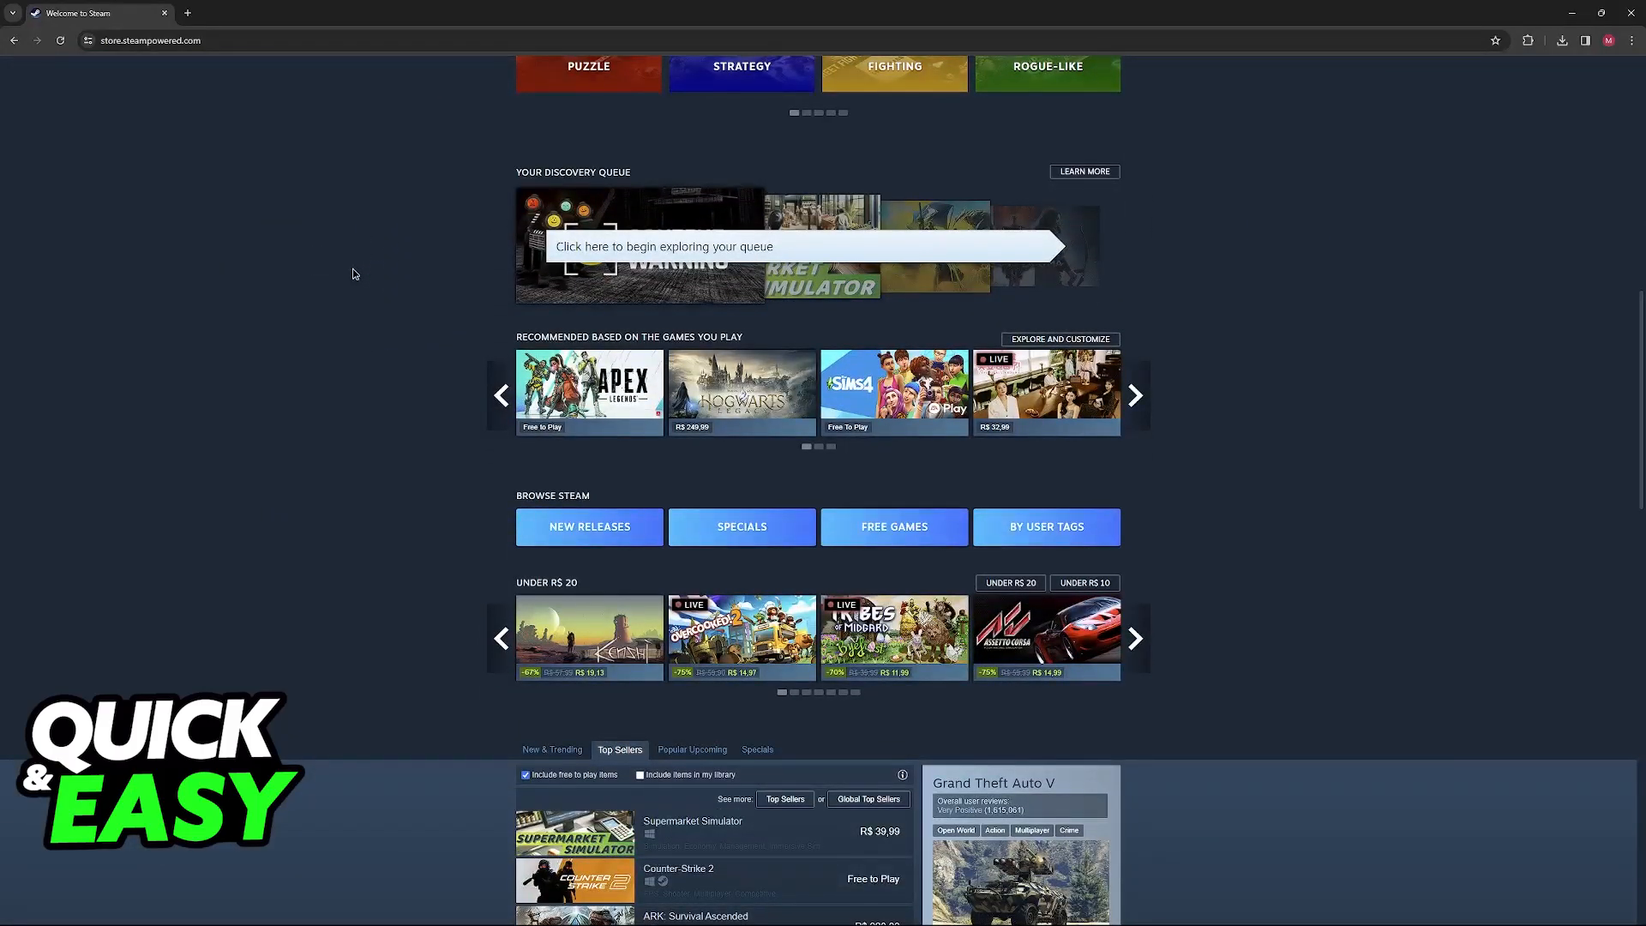
left_click(665, 90)
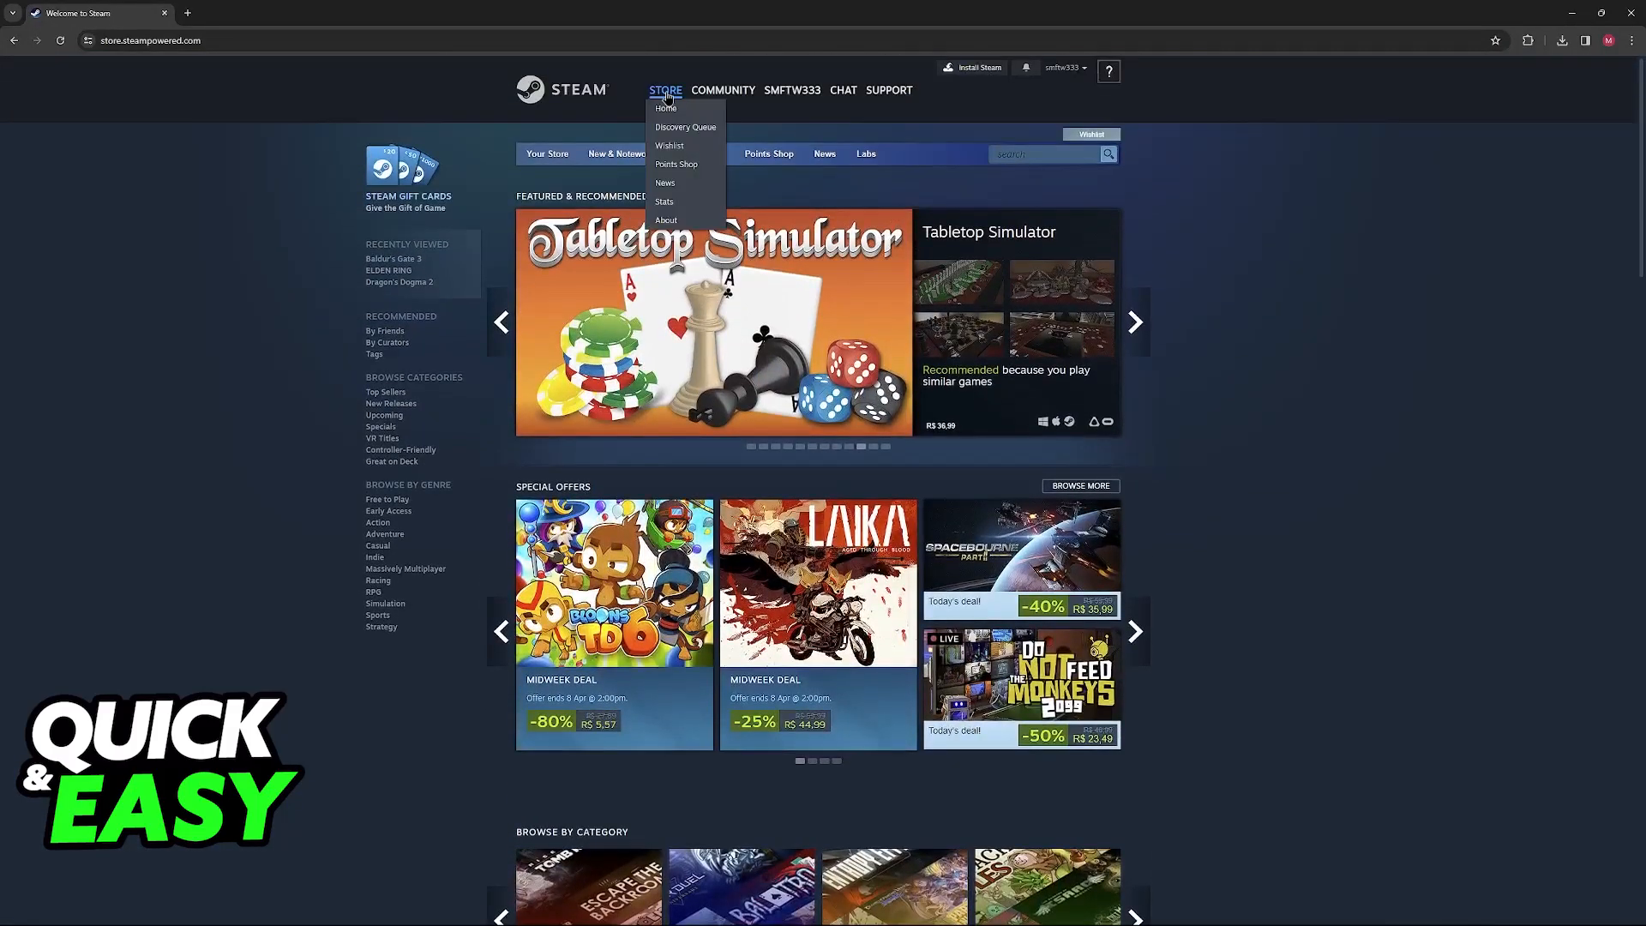
scroll("down", 3)
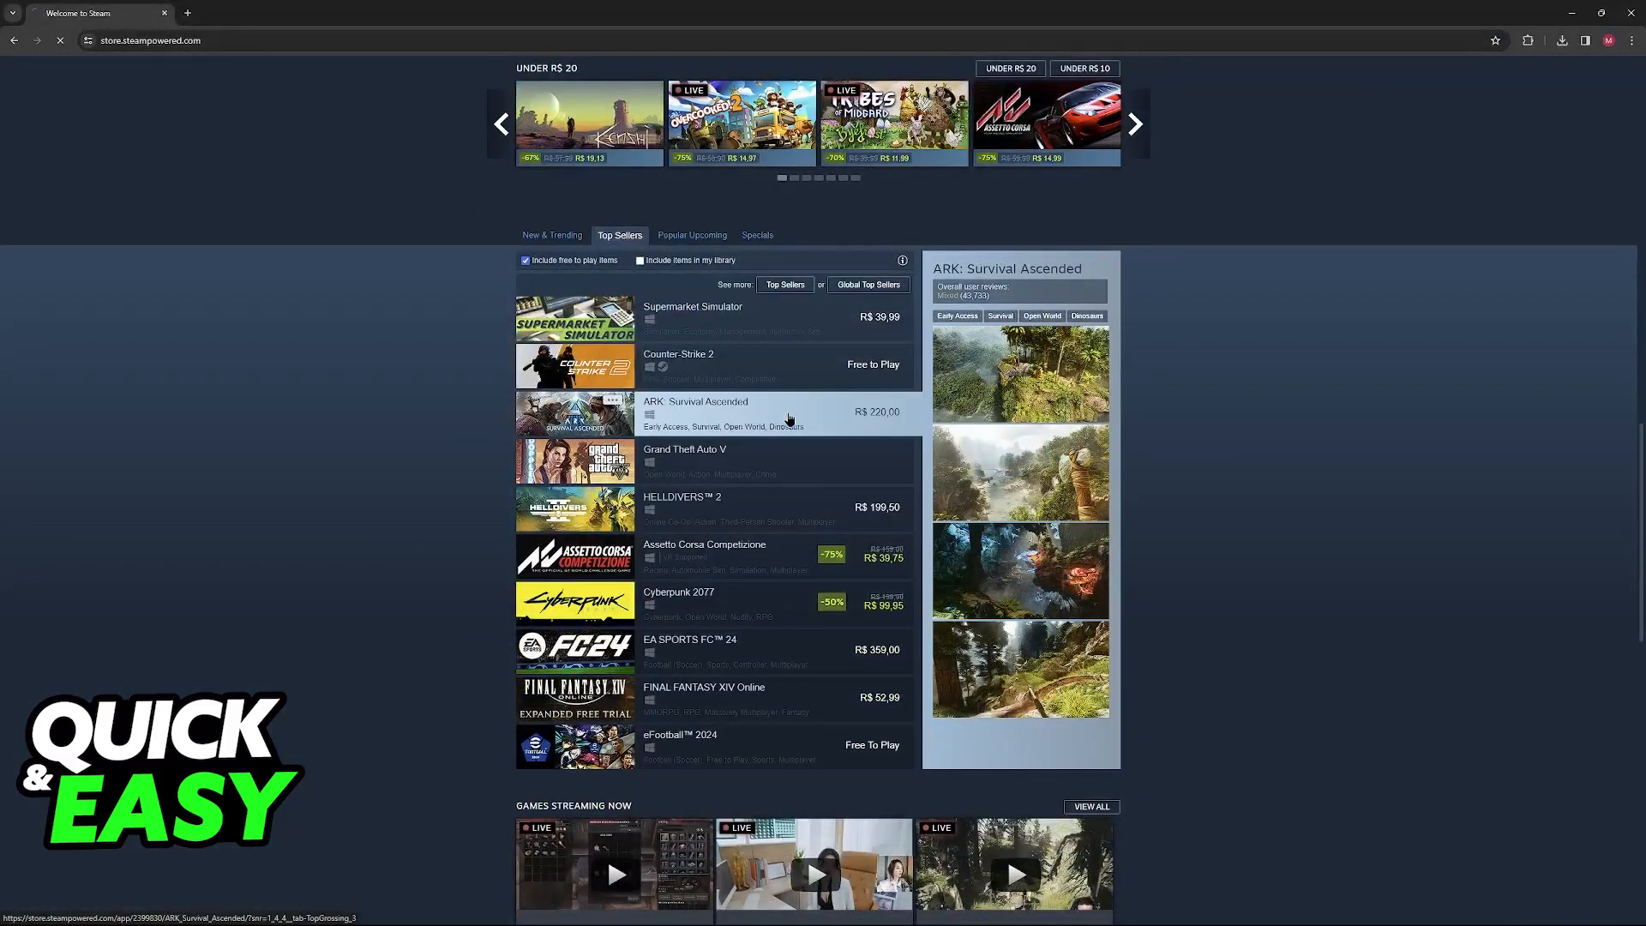
left_click(695, 413)
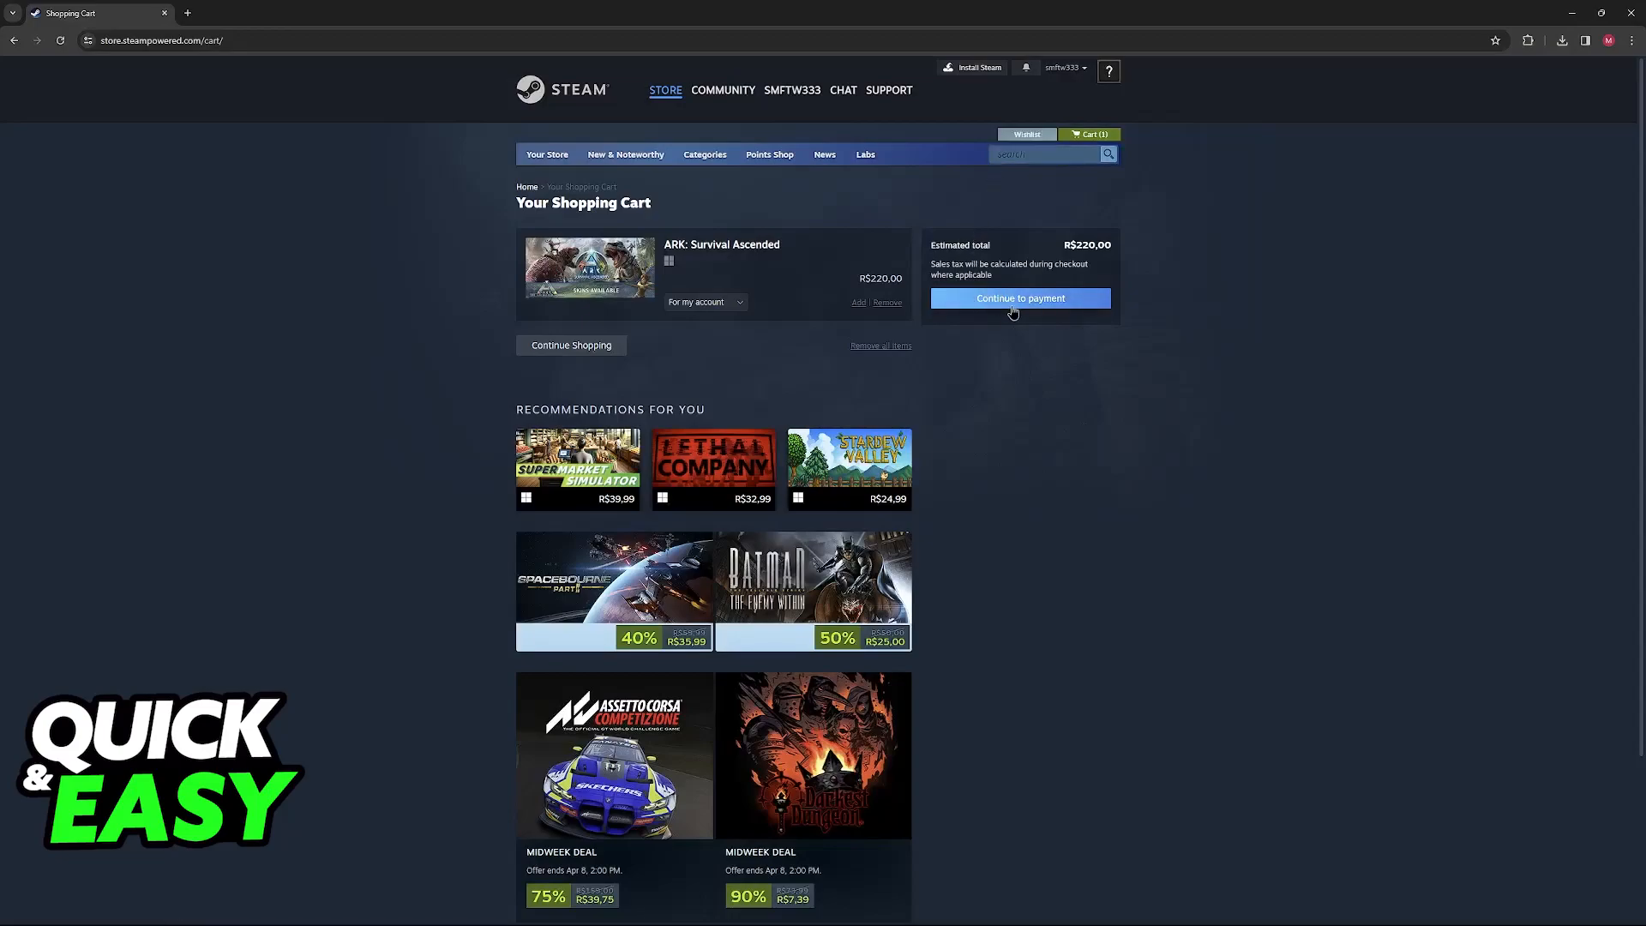
- At checkout, select American Express (National), then switch to a different card payment method
left_click(1018, 299)
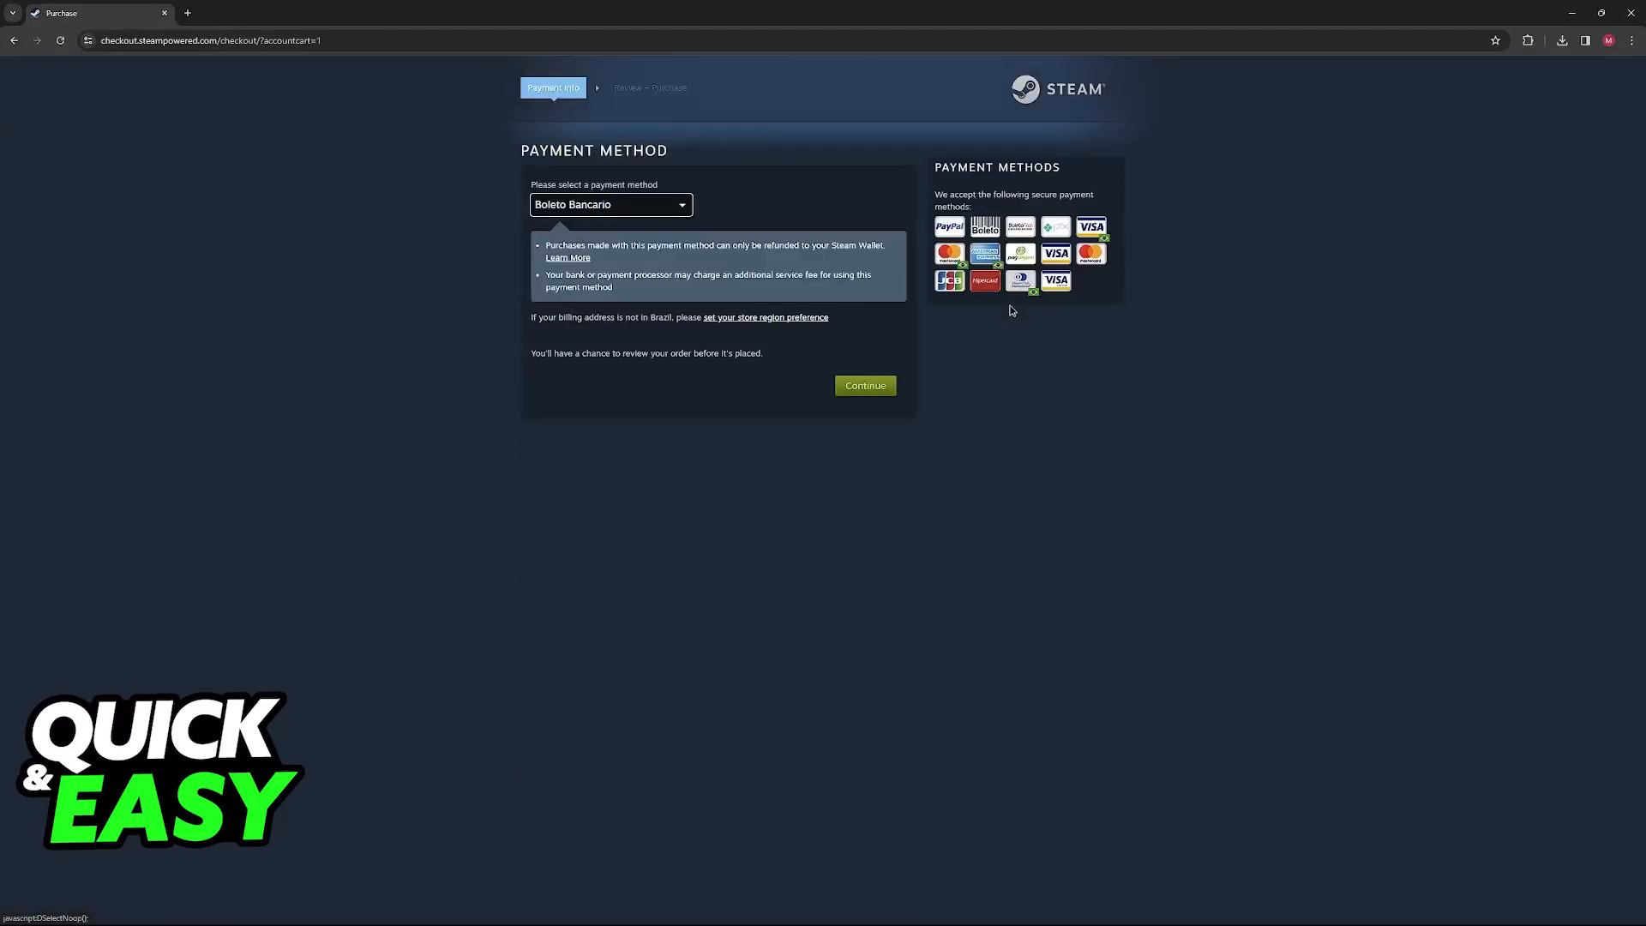
left_click(609, 204)
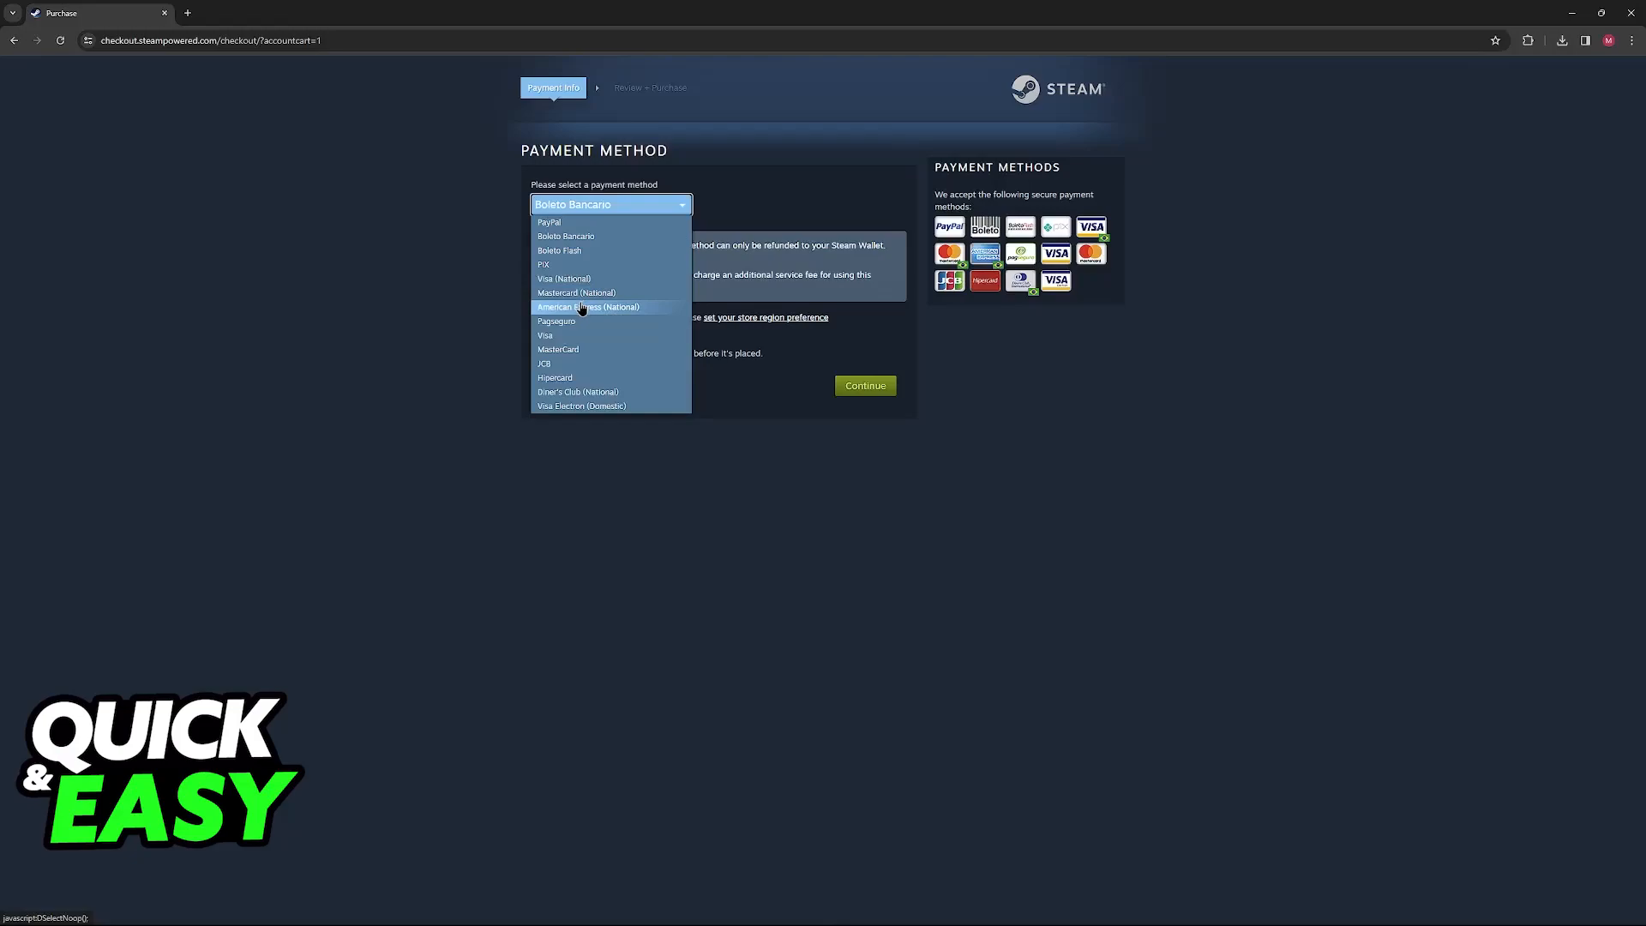
left_click(588, 307)
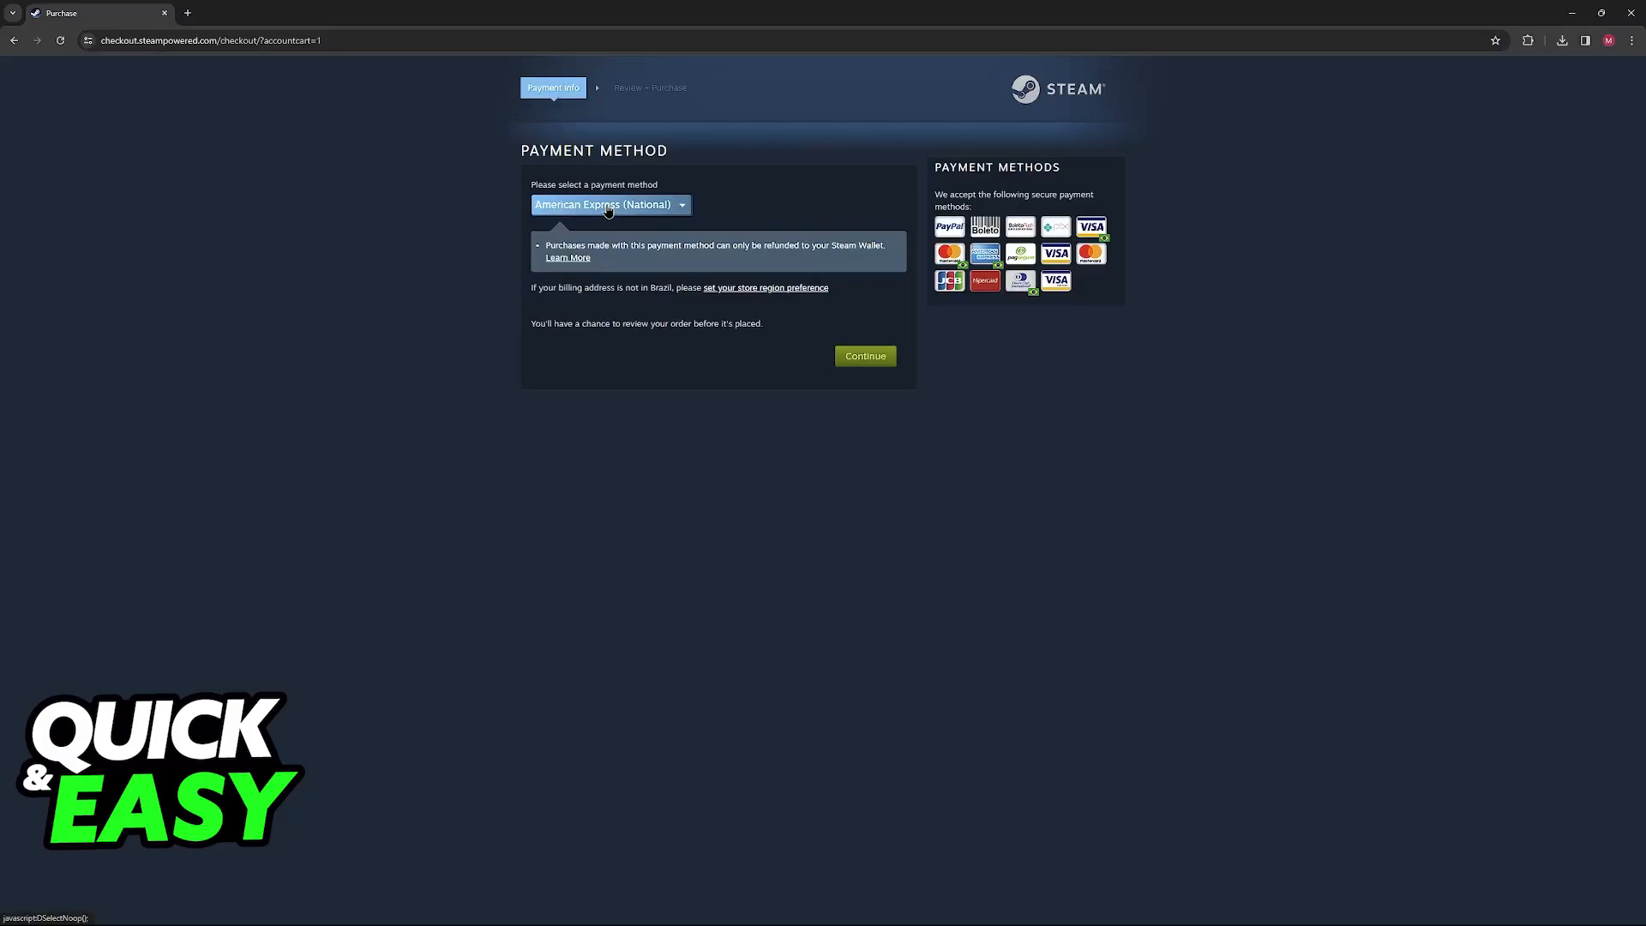
left_click(609, 204)
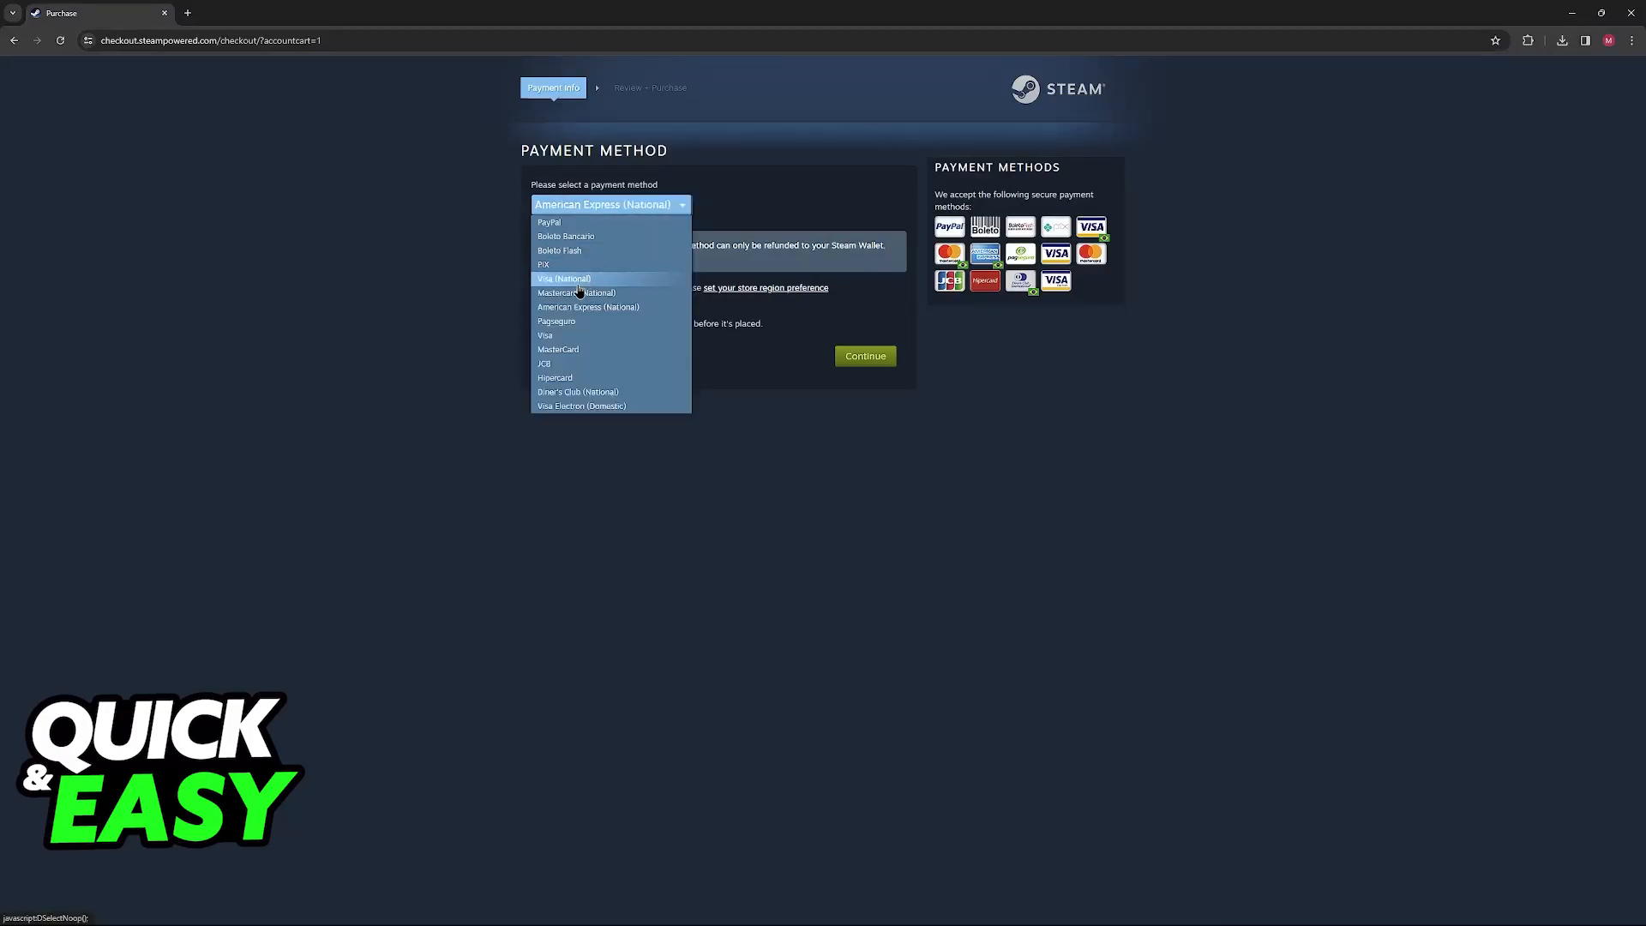
left_click(544, 336)
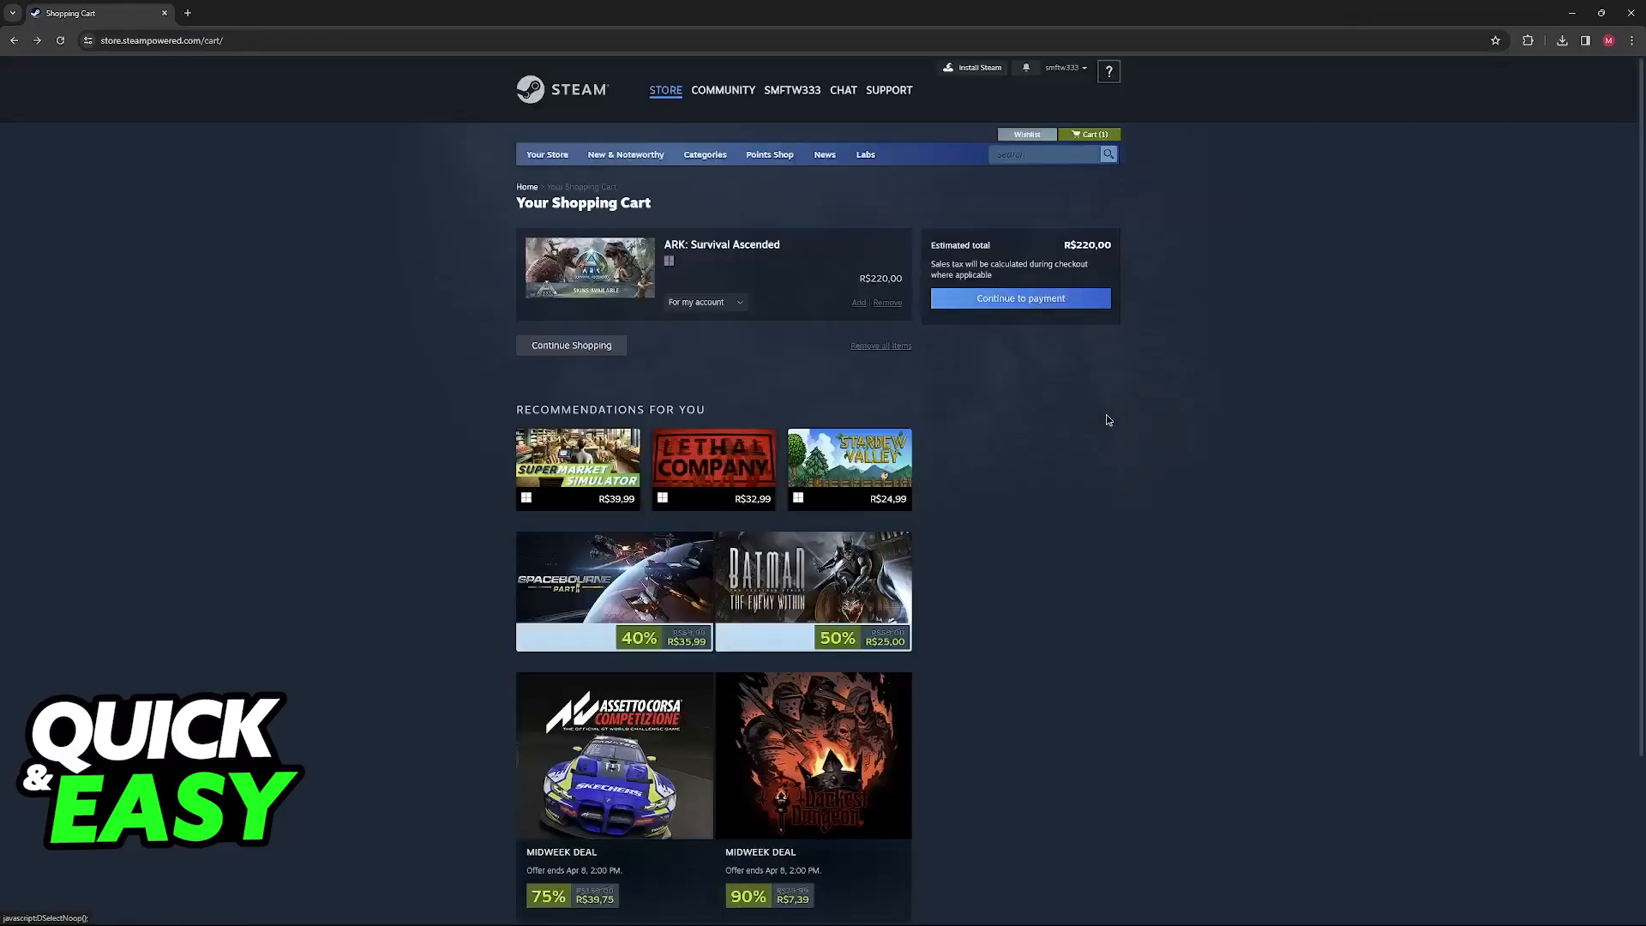
- Go from the store front through Steam Gift Cards to the Add Funds wallet page
left_click(721, 243)
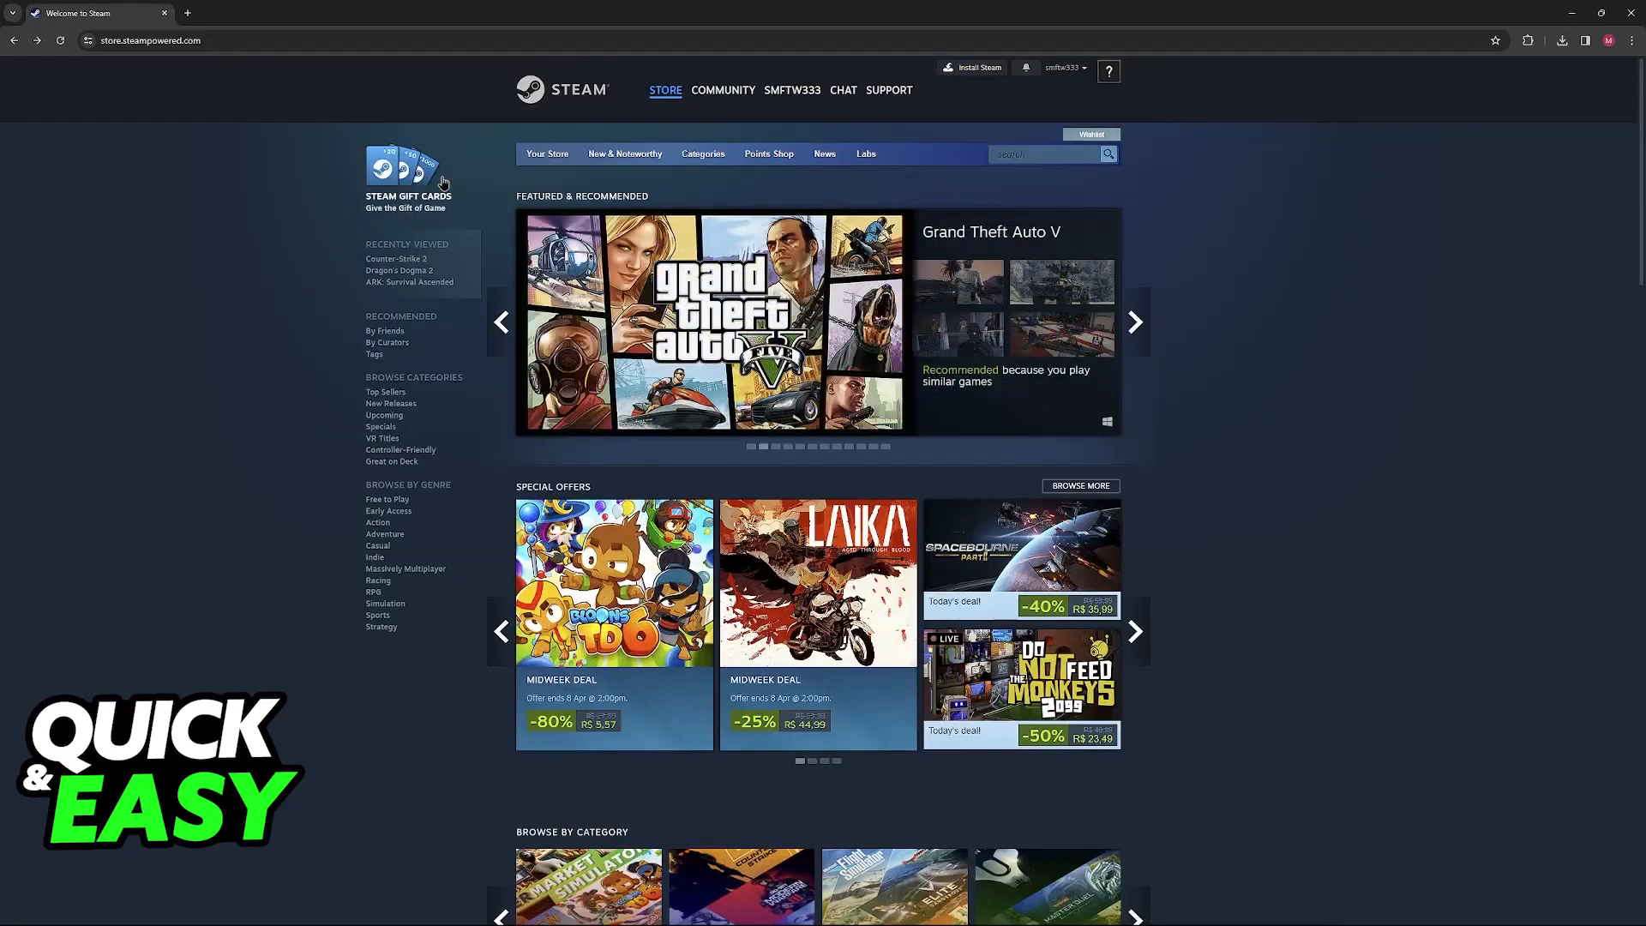
left_click(1063, 66)
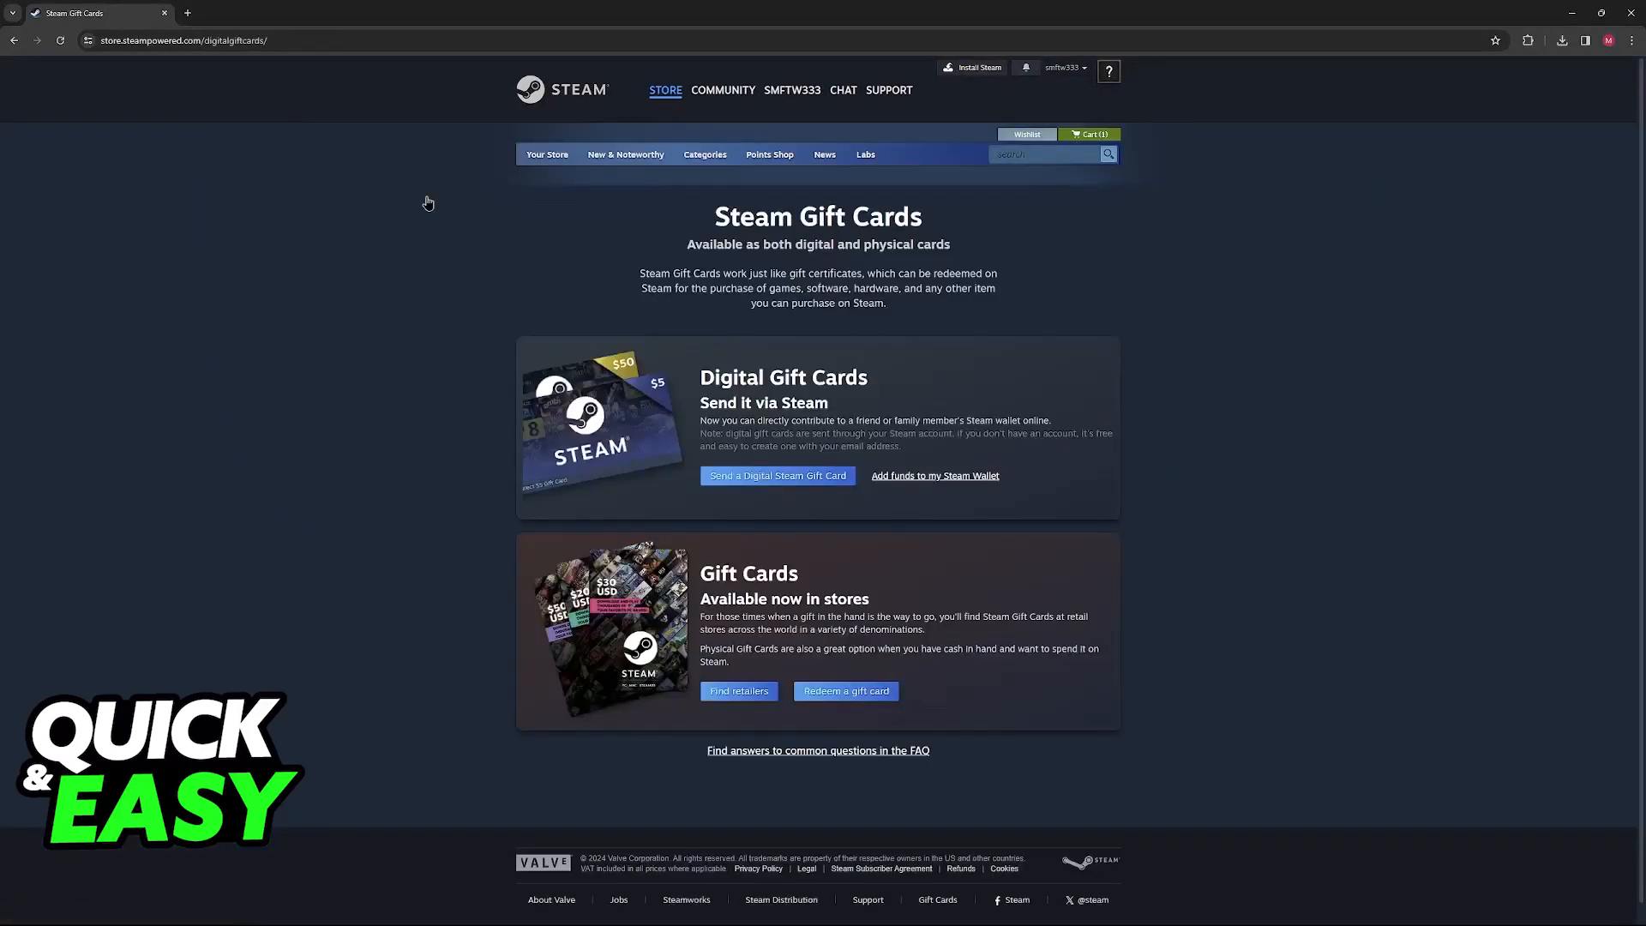
left_click(934, 475)
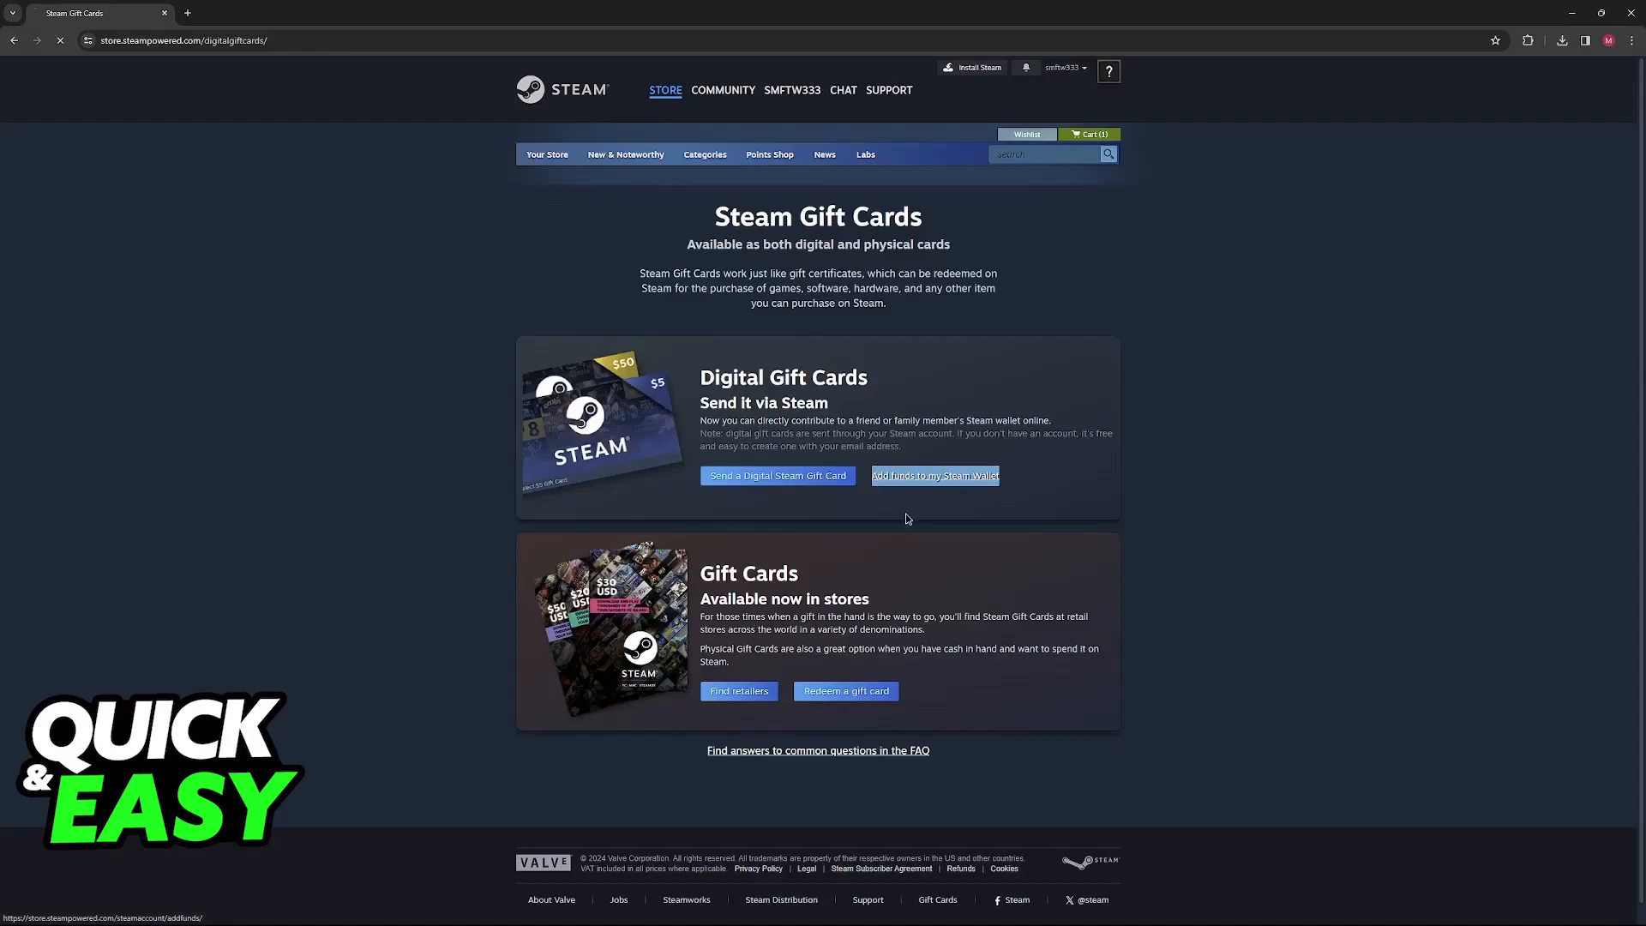
left_click(932, 476)
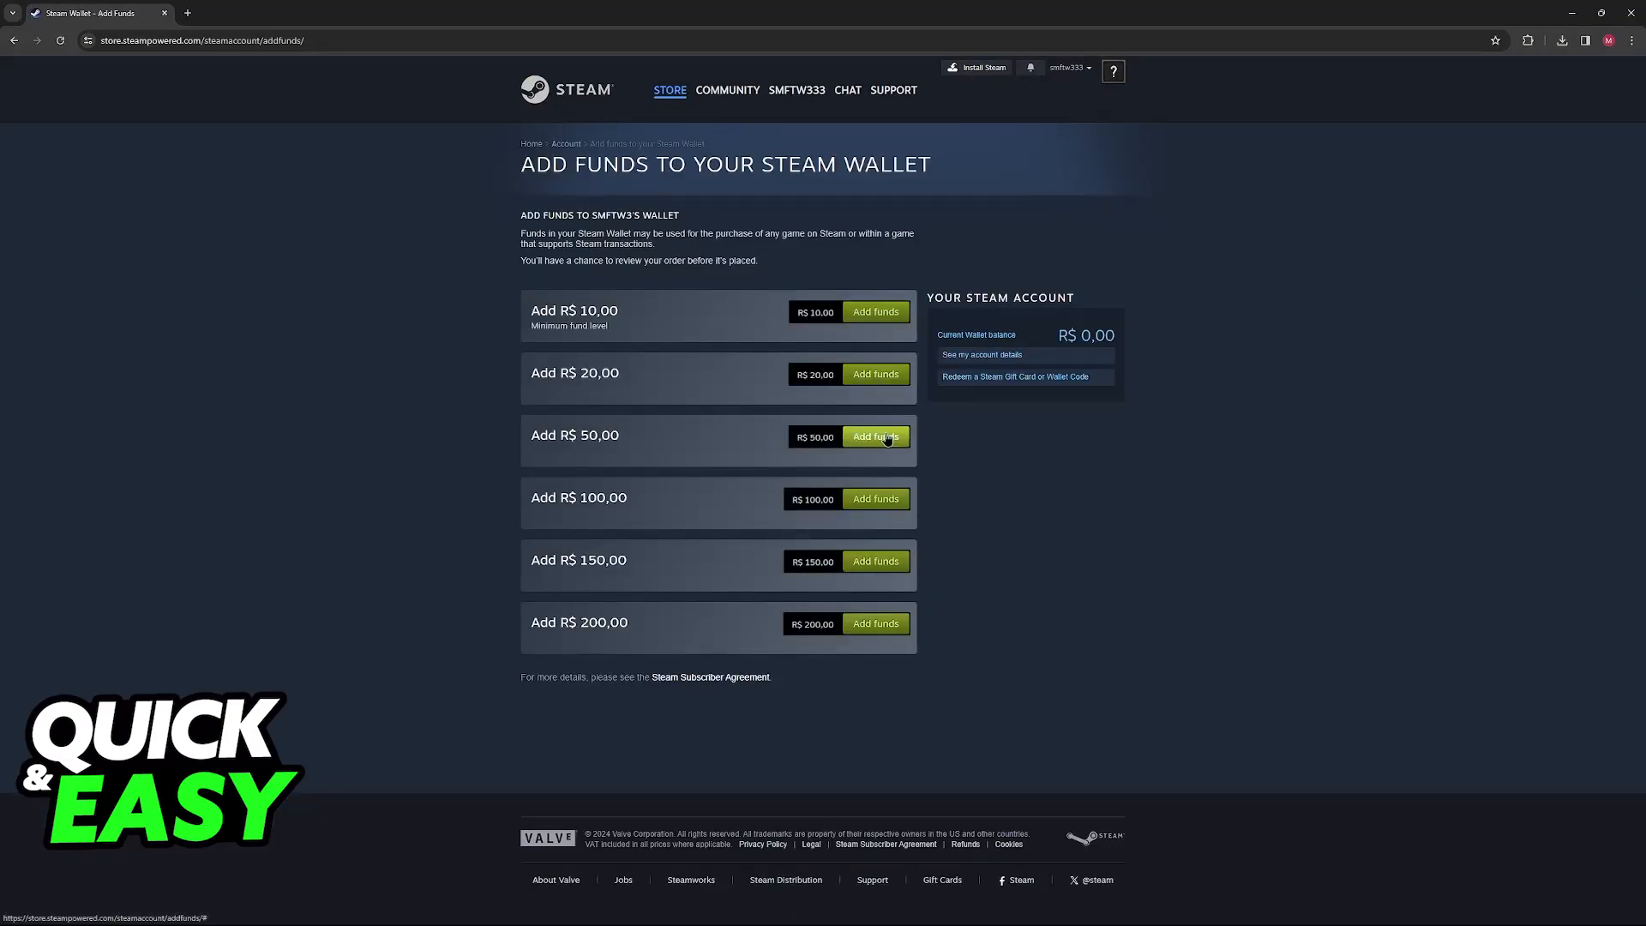
- Add R$ 50,00 to the Steam Wallet and choose Visa as the checkout payment method
left_click(875, 437)
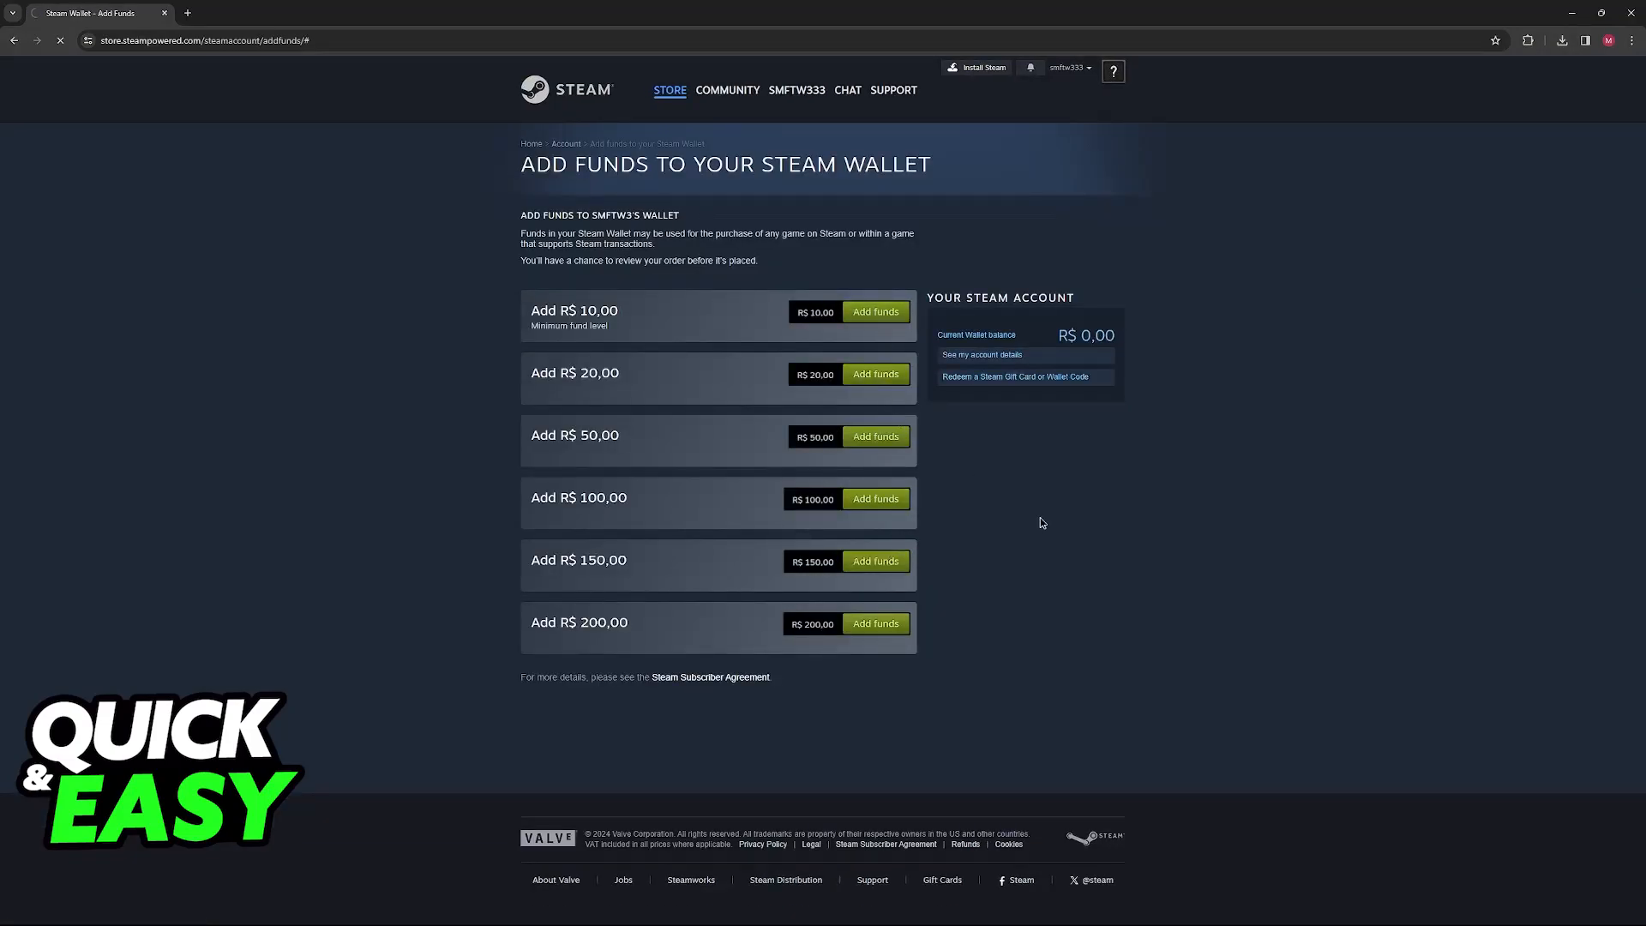
left_click(875, 374)
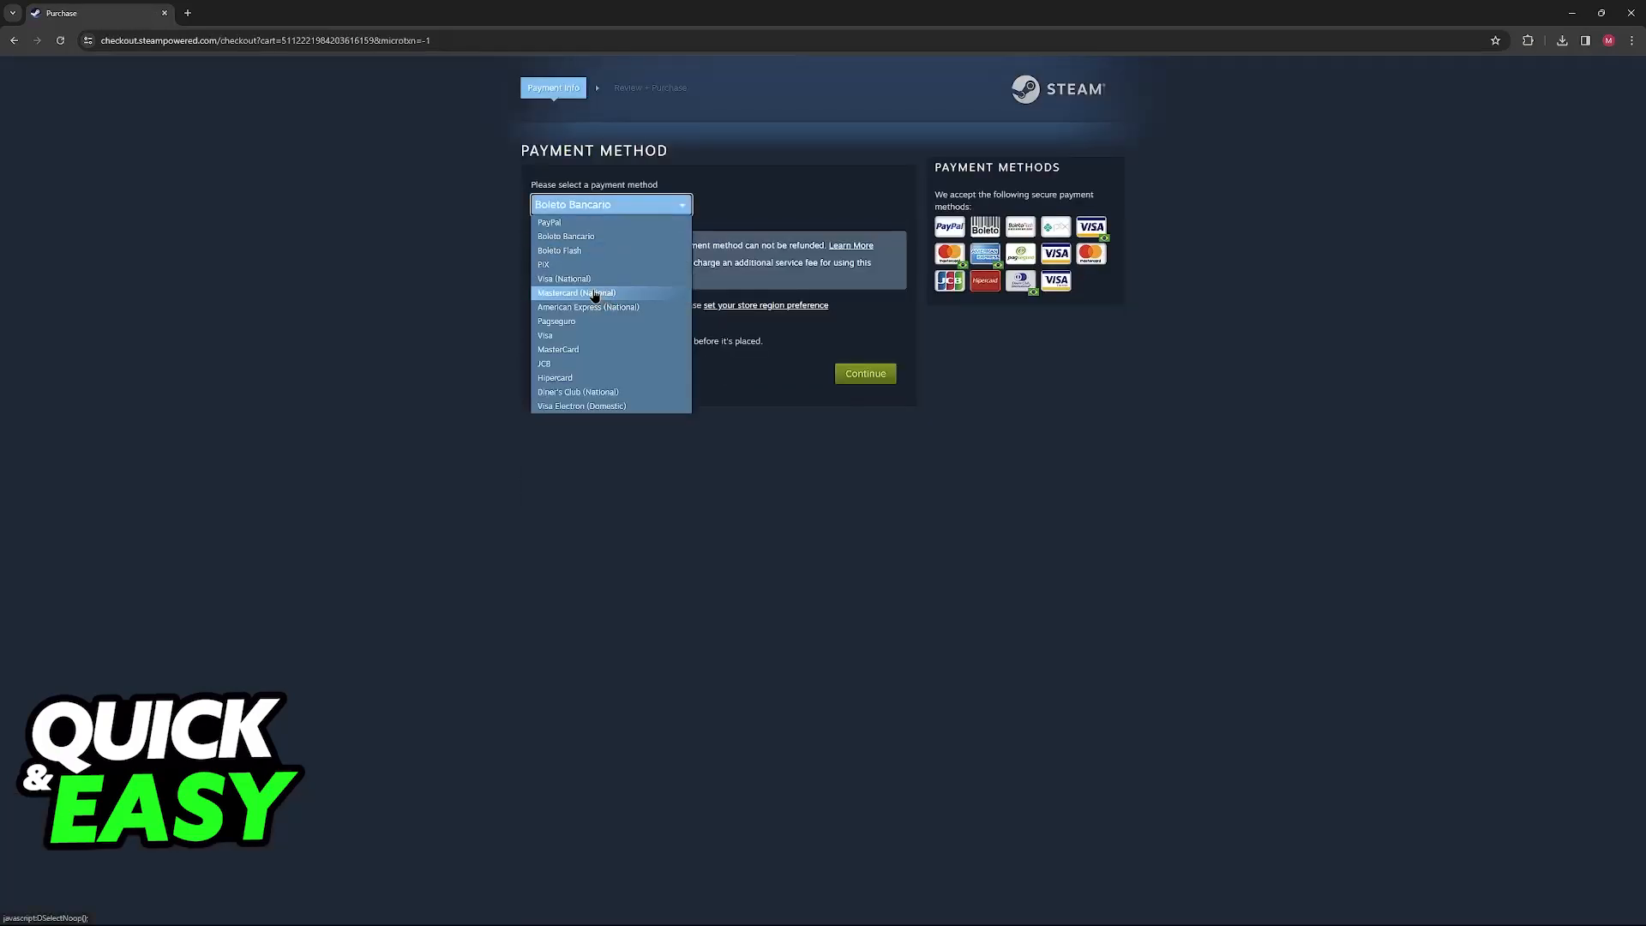
left_click(589, 307)
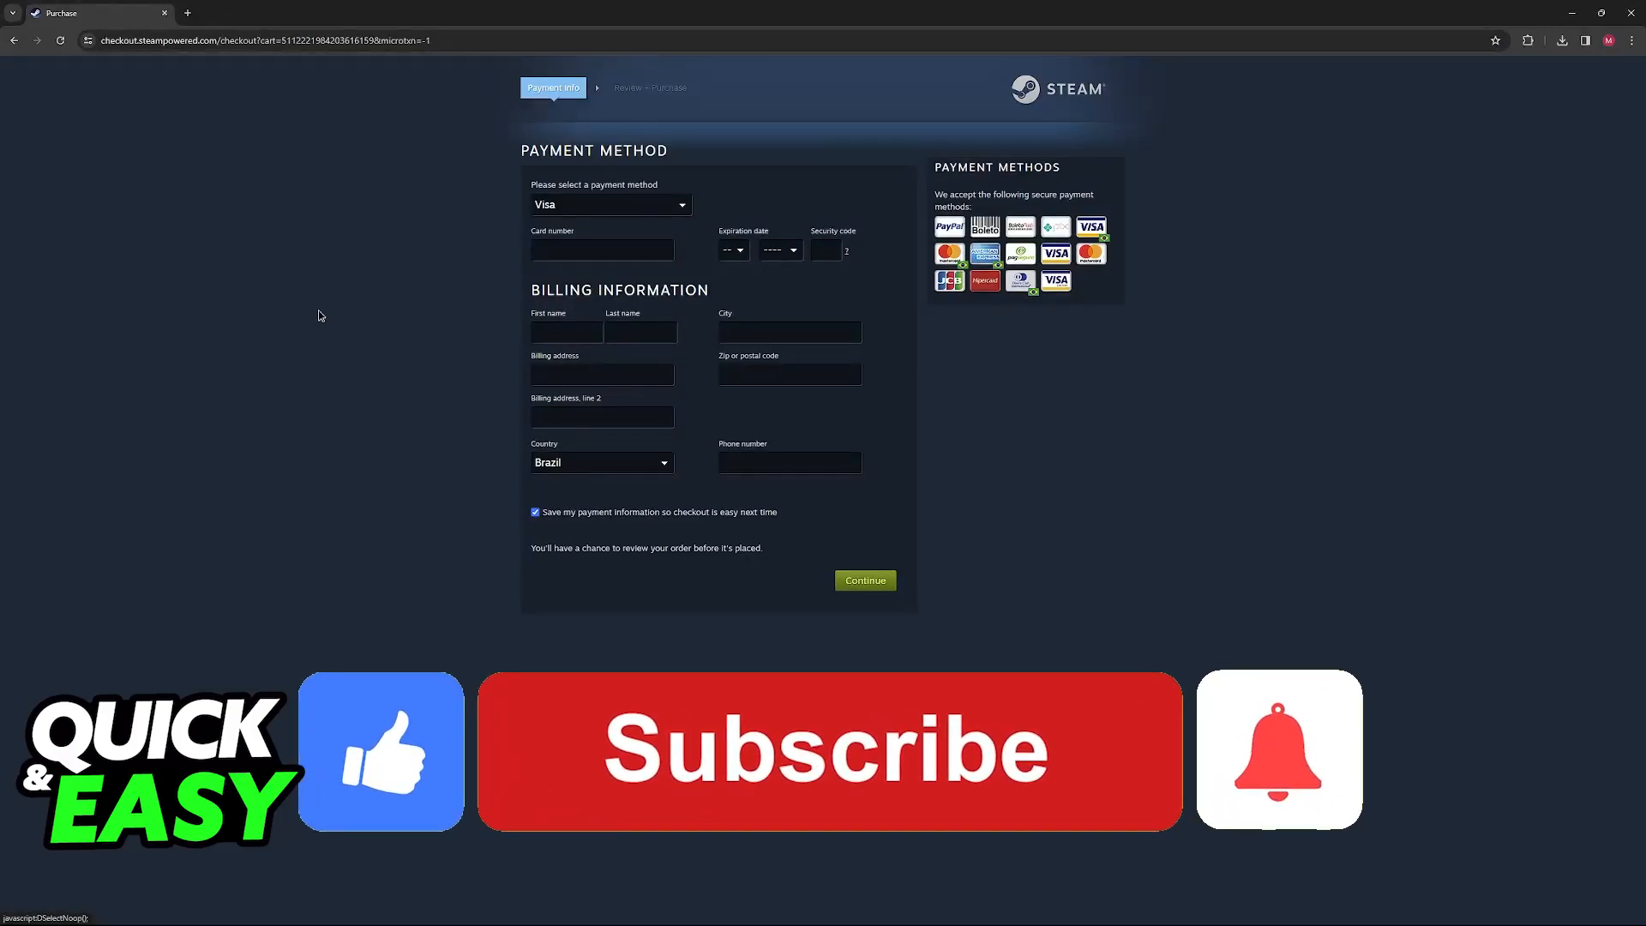
left_click(828, 751)
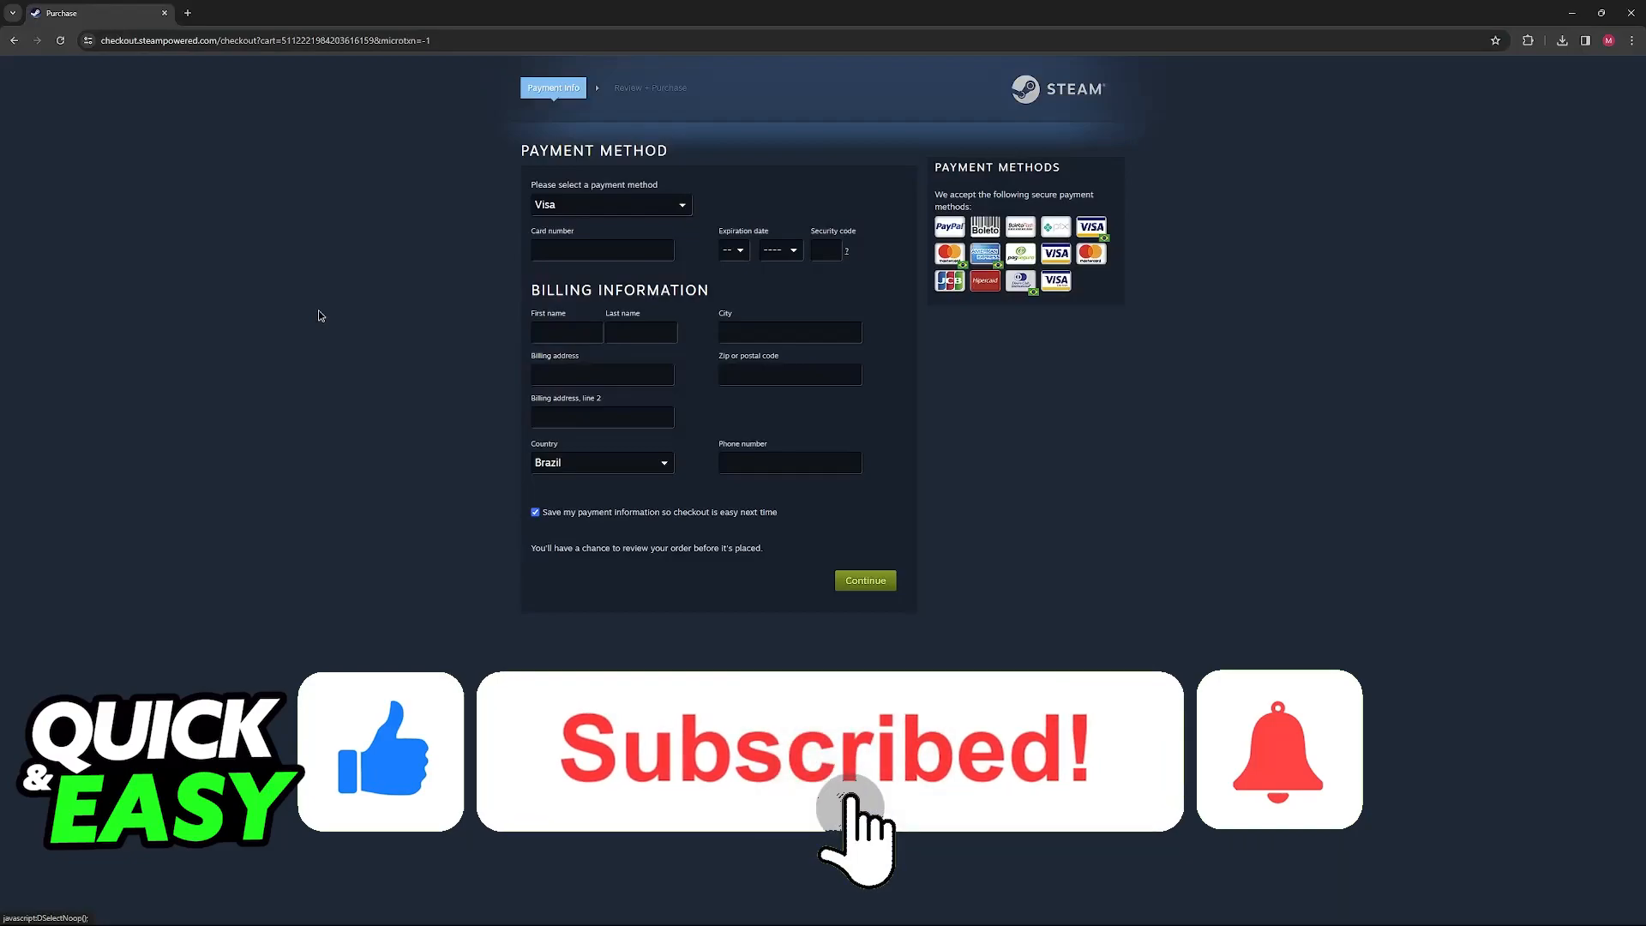